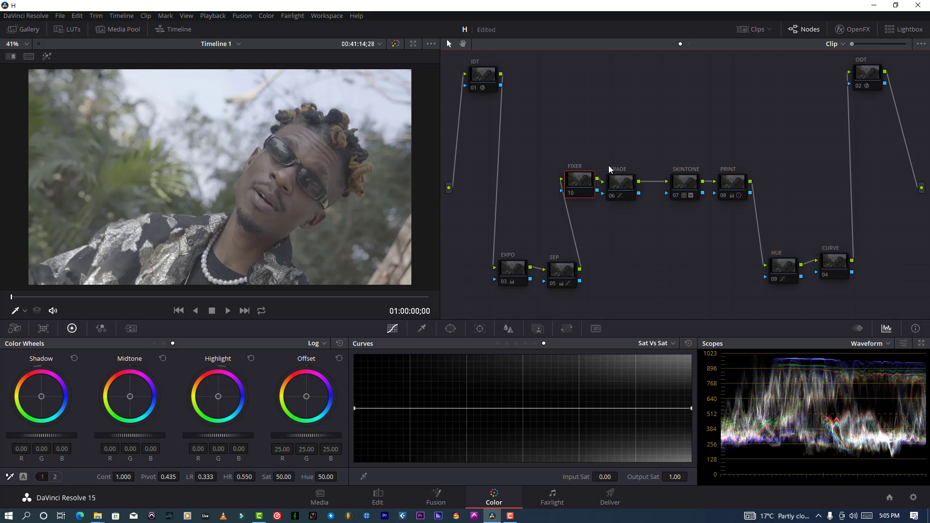
Enable the IDT input transform node, then the ODT output transform node
left_click(483, 77)
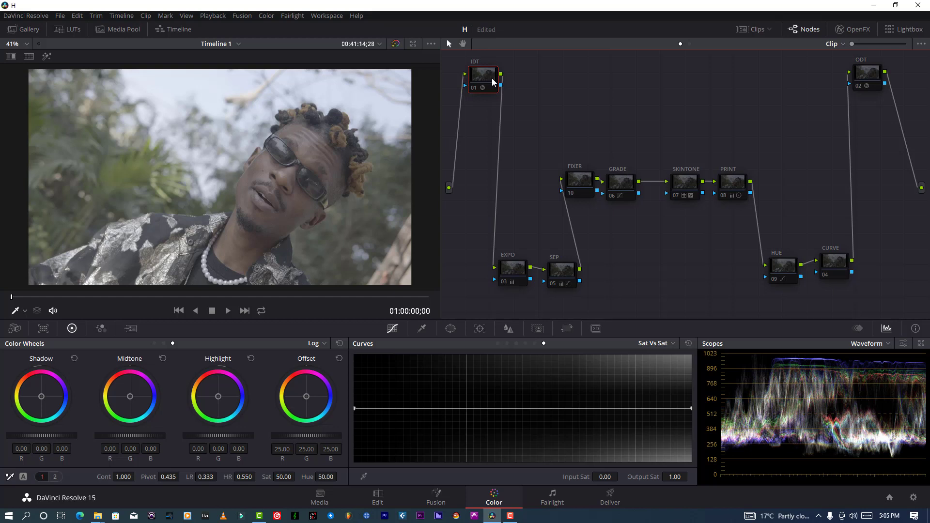
mouse_move(481, 87)
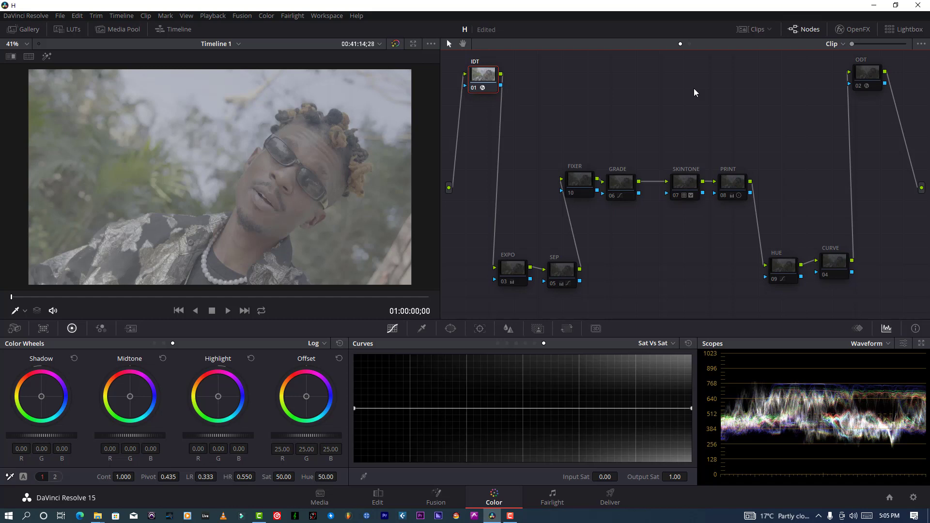
left_click(867, 78)
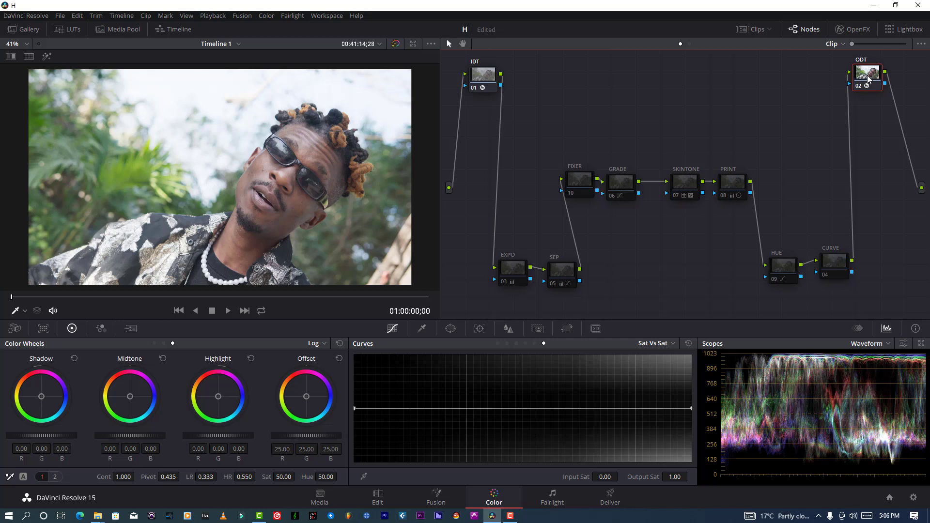
Enable node 03 EXPO to apply its exposure correction
left_click(513, 270)
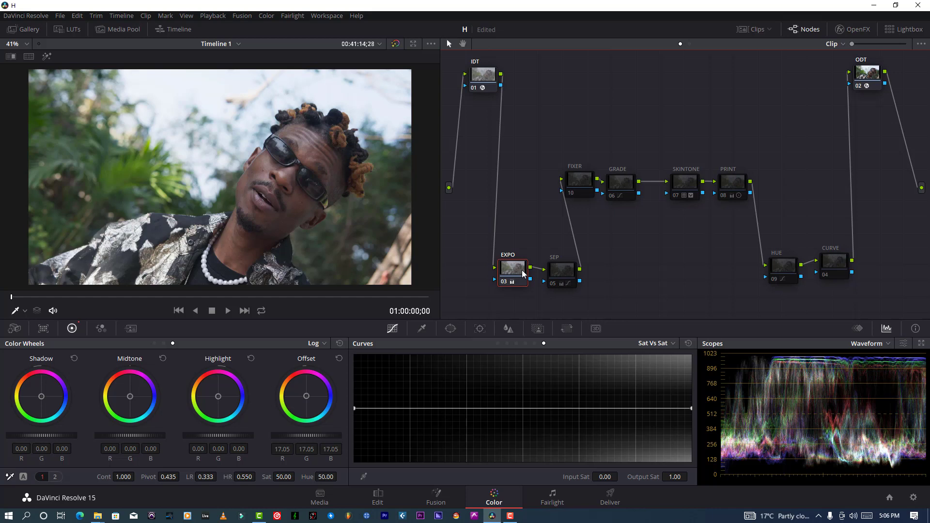
mouse_move(561, 273)
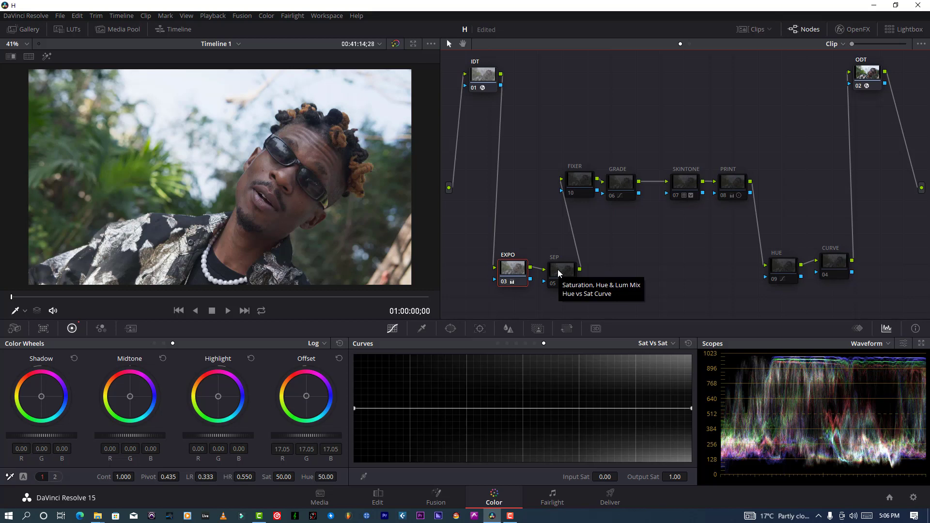
Enable node 05 SEP, check the Vectorscope, return to Waveform, and enable GRADE
left_click(562, 270)
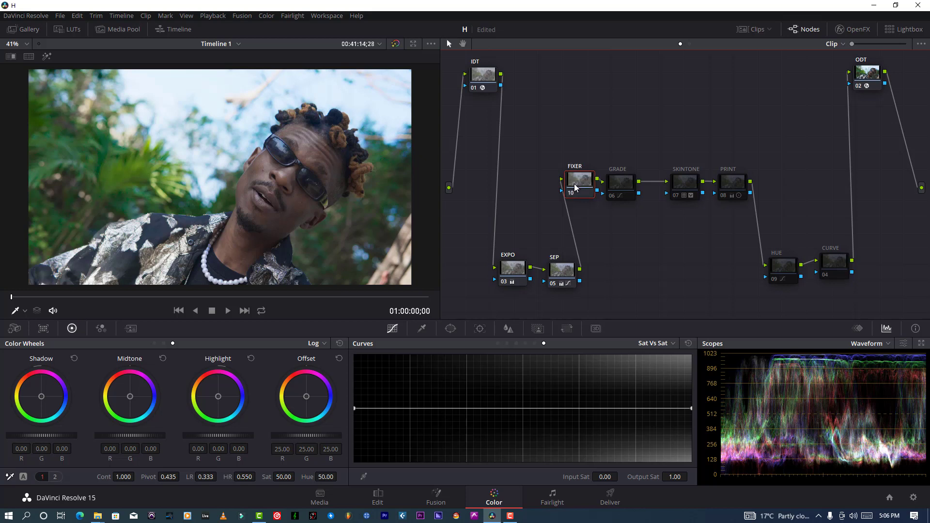
mouse_move(313, 133)
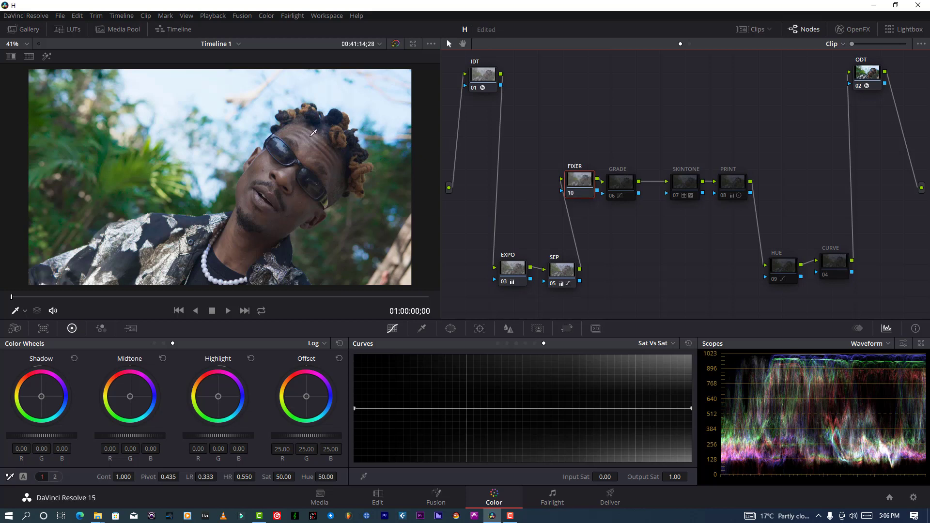
left_click(883, 343)
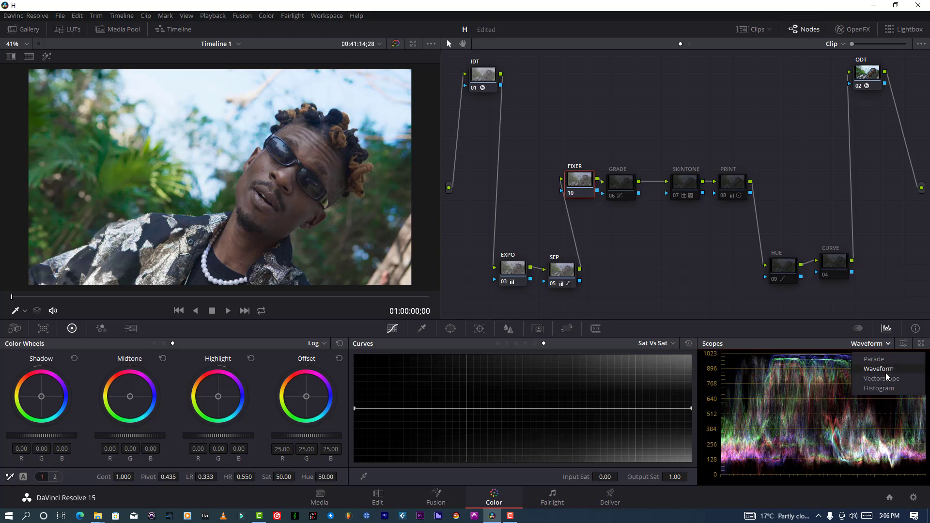
mouse_move(881, 378)
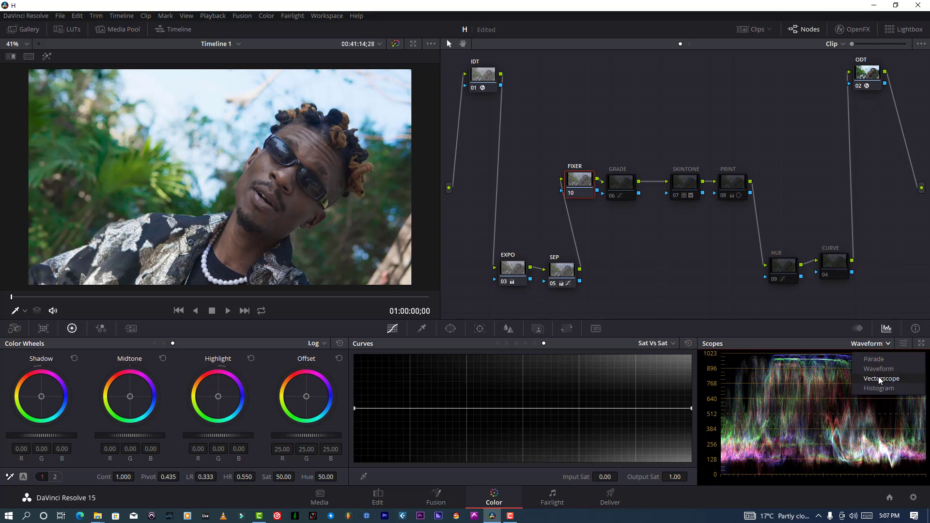
left_click(882, 379)
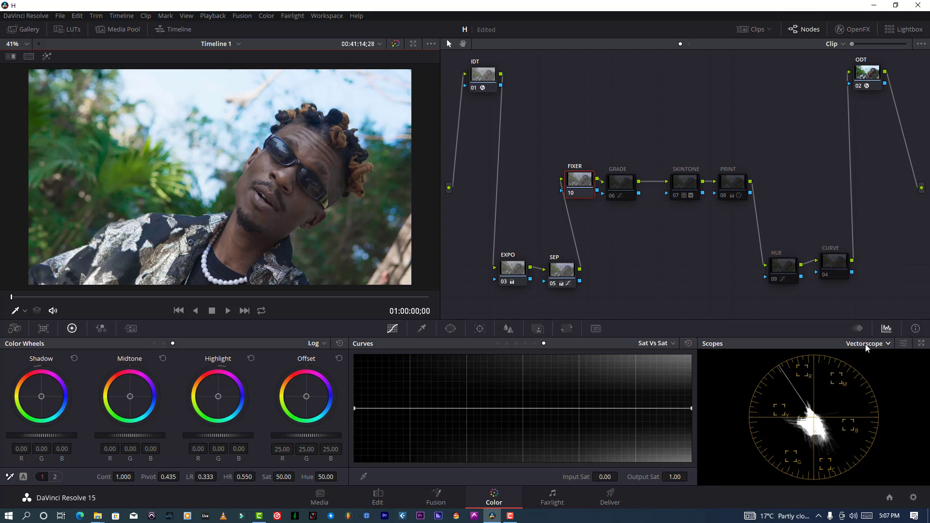
left_click(869, 343)
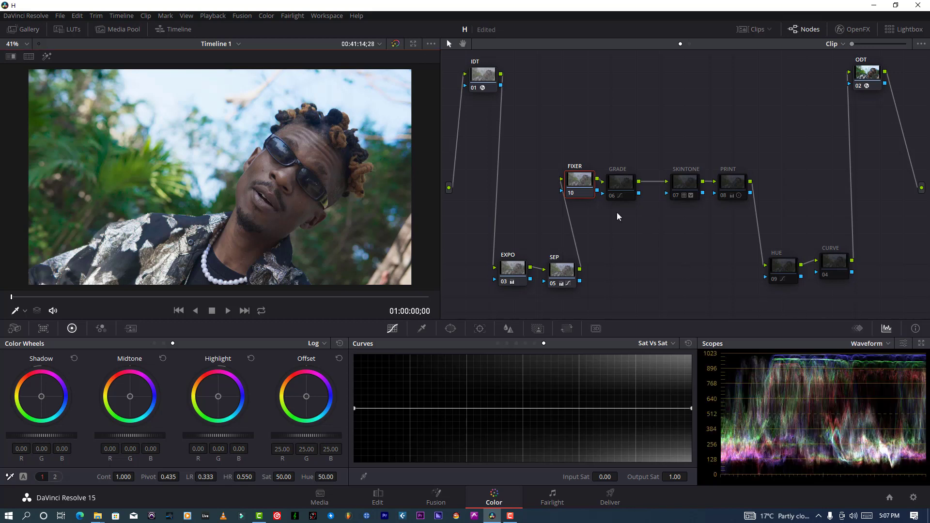
mouse_move(621, 185)
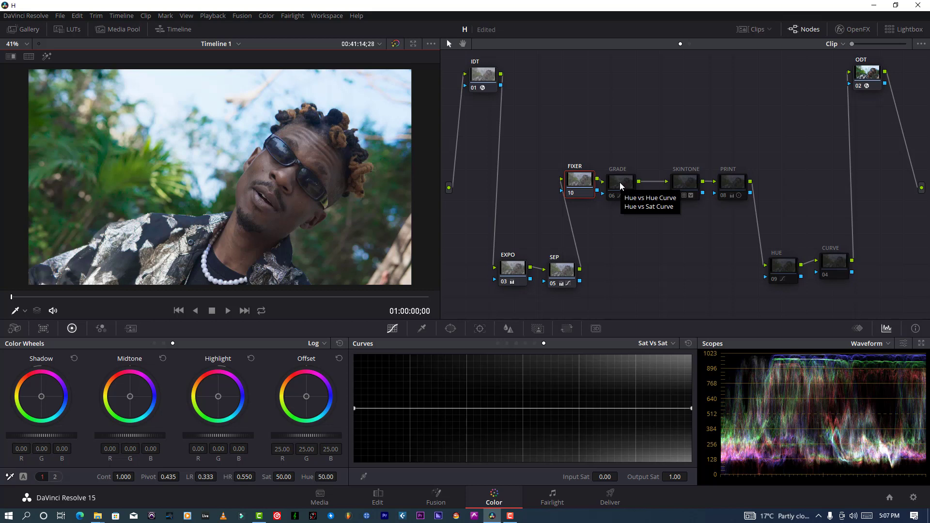
left_click(620, 184)
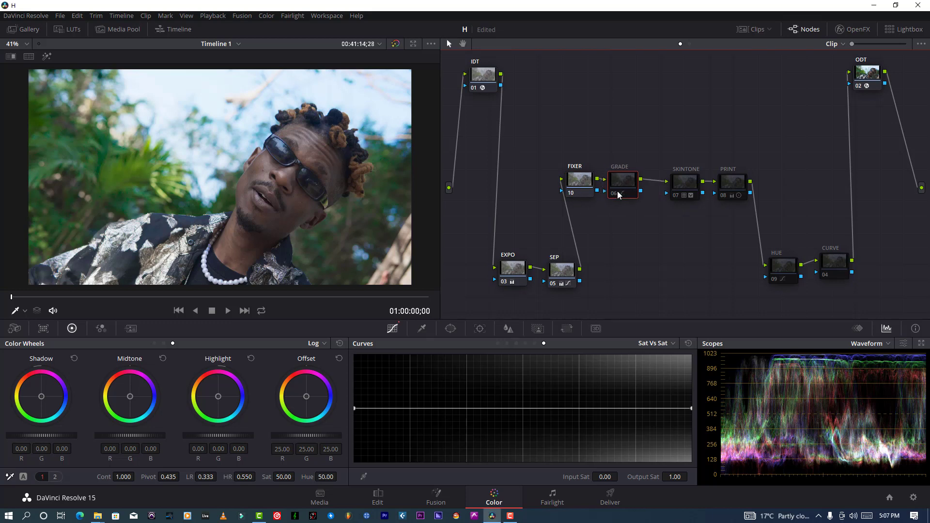
mouse_move(618, 196)
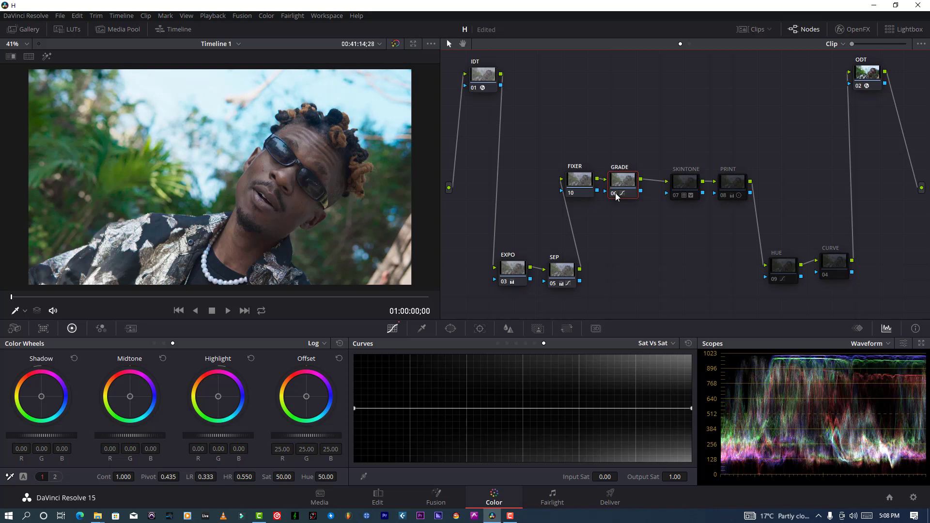
Enable node 07 SKINTONE for the skin-tone refinement
left_click(685, 182)
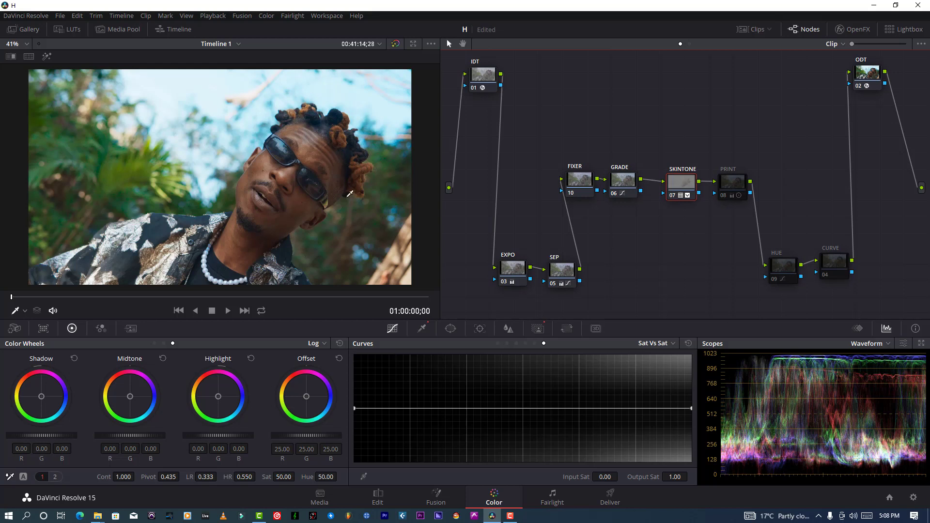
mouse_move(296, 126)
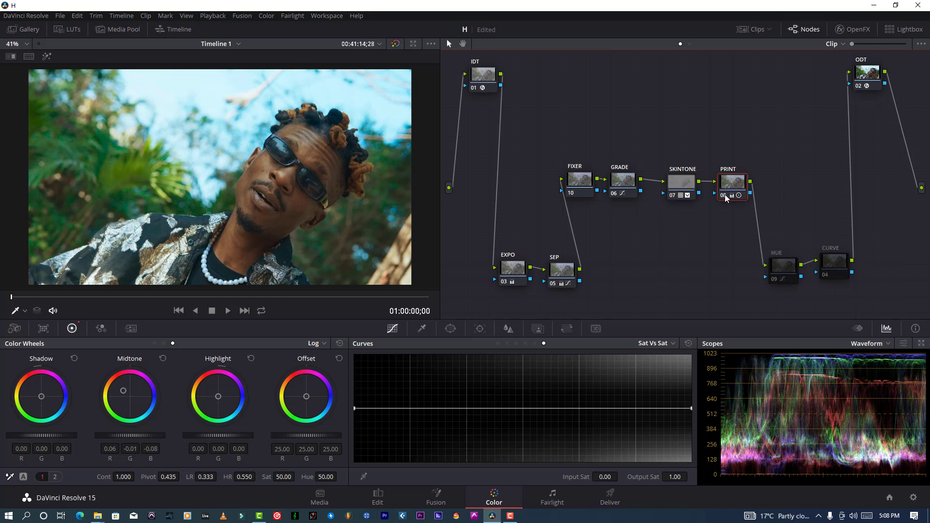
mouse_move(725, 196)
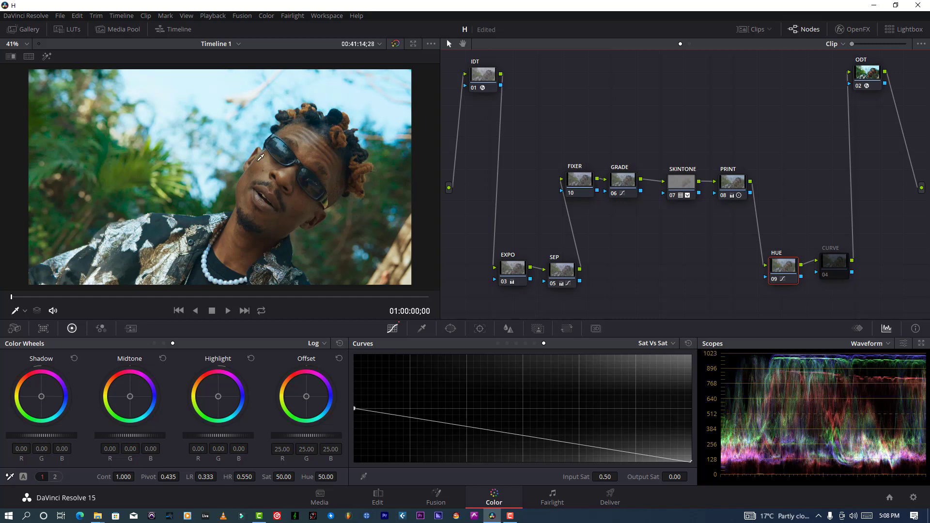
mouse_move(353, 131)
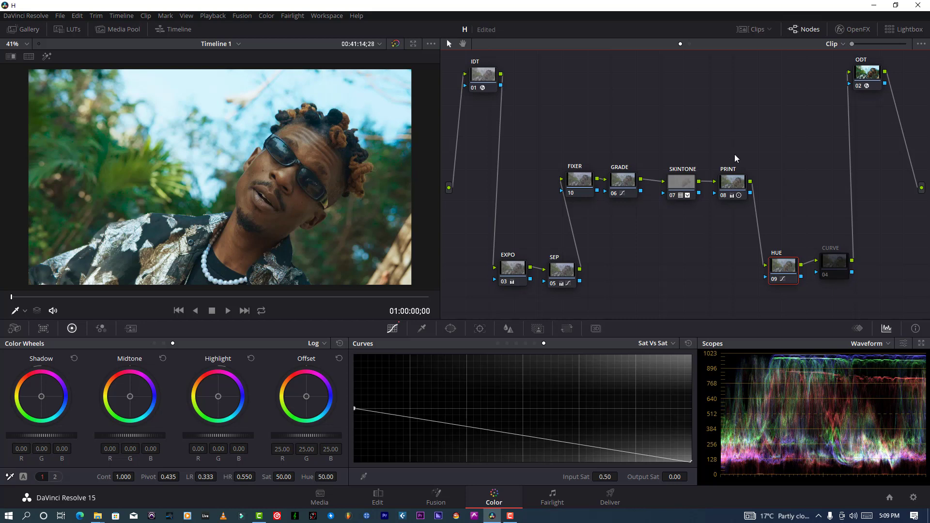
Enable node 04 CURVE, then bypass all color grades for a before/after comparison
left_click(834, 267)
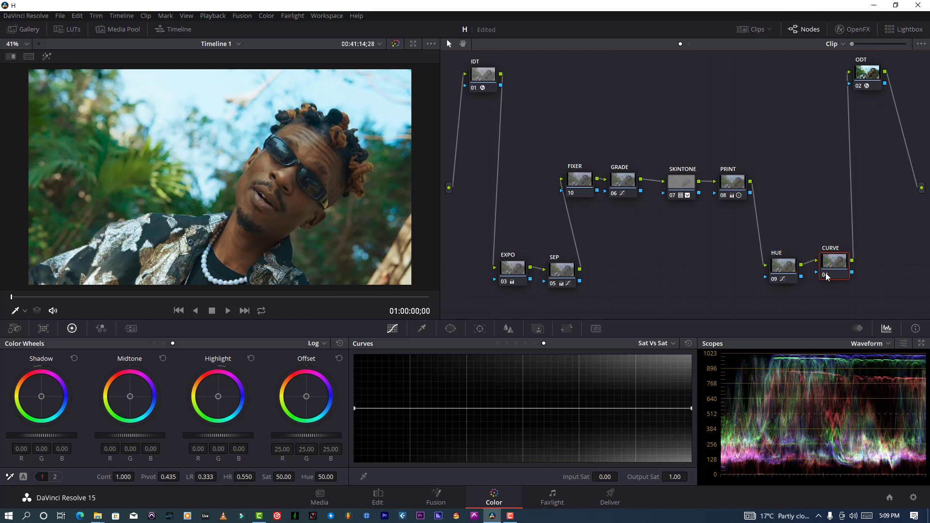
left_click(395, 44)
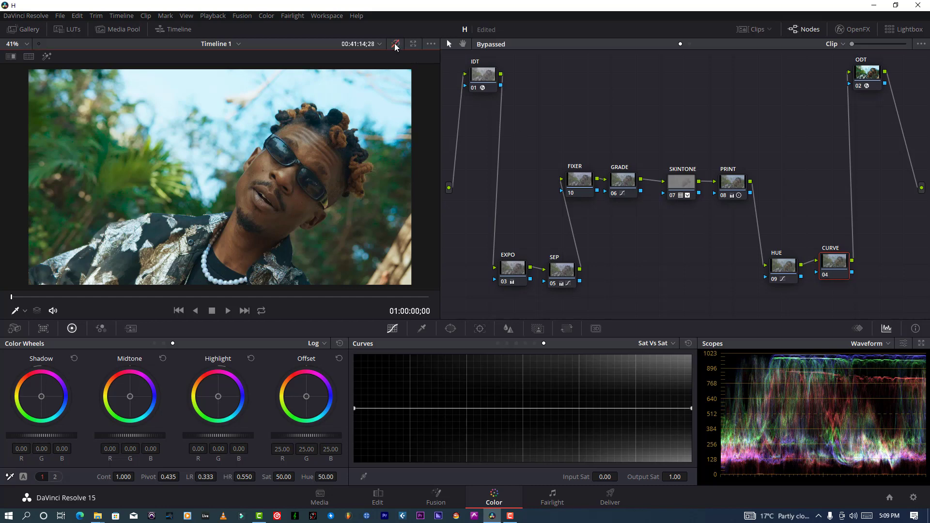